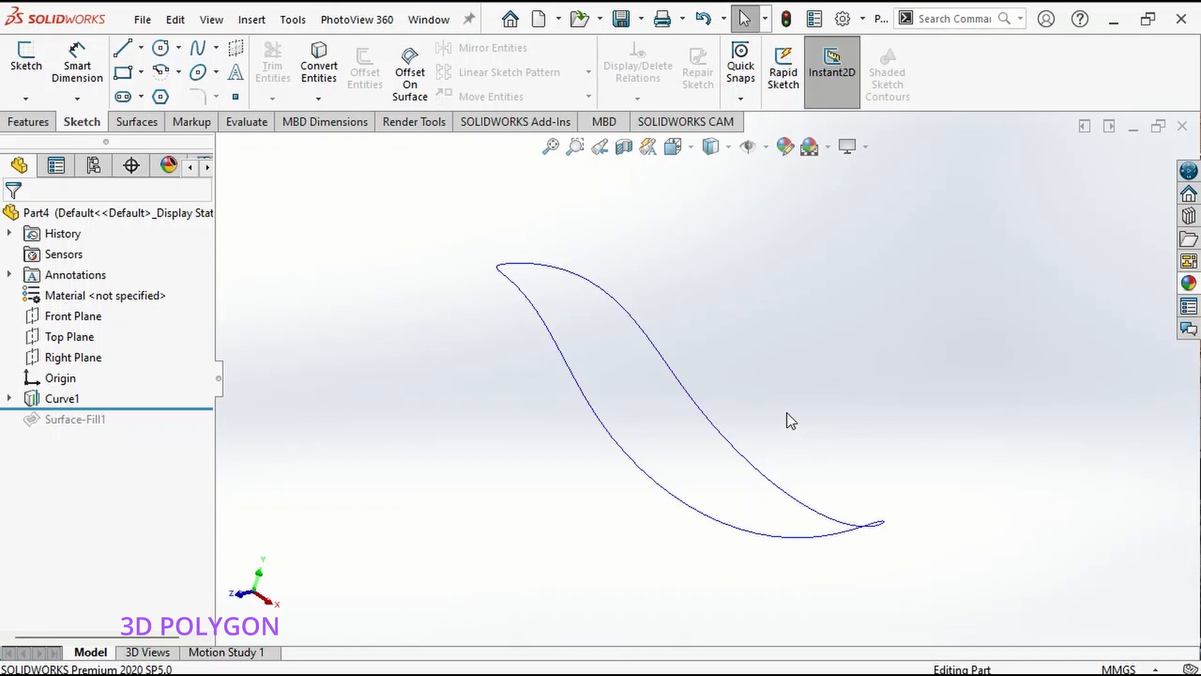
{"action": "mouse_move", "coordinate": [840, 431]}
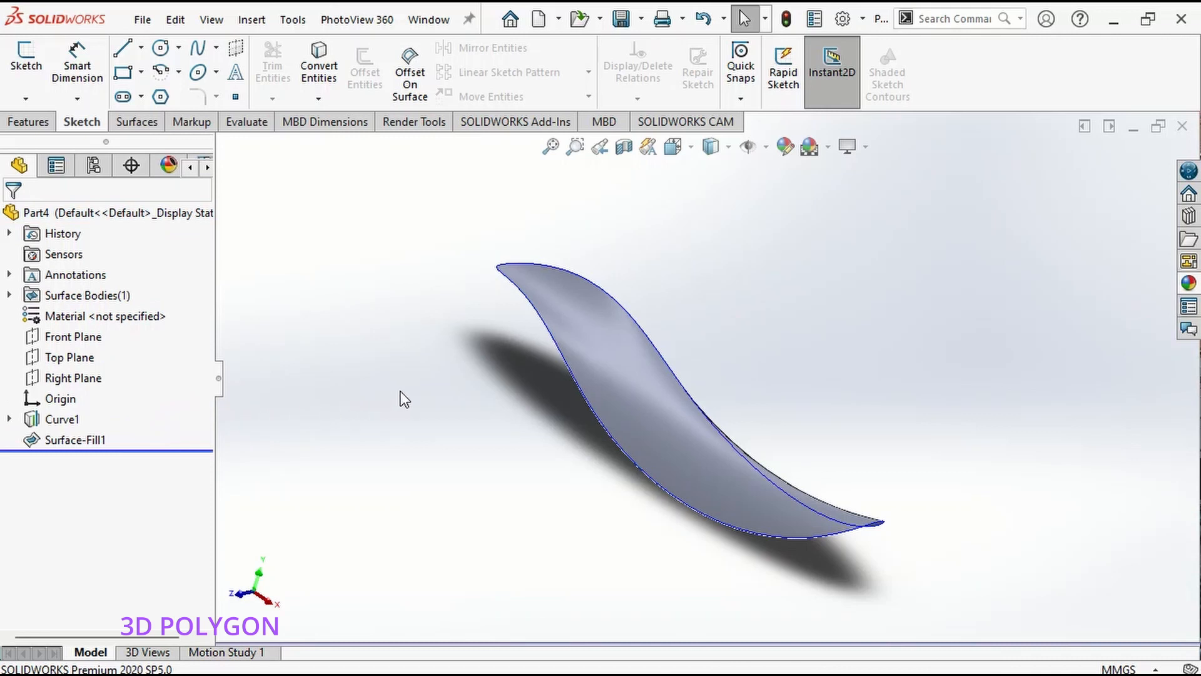
{"action": "mouse_move", "coordinate": [540, 418]}
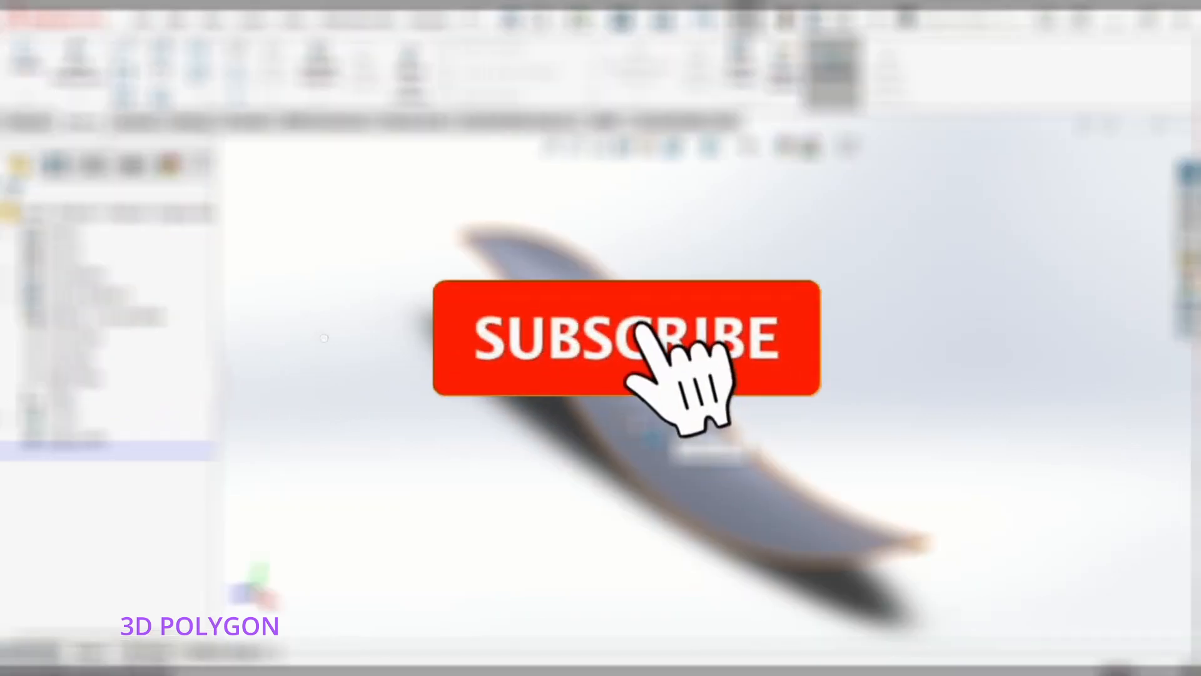
Roll the FeatureManager tree forward past Surface-Fill1 to show the filled surface.
{"action": "left_click", "coordinate": [650, 349]}
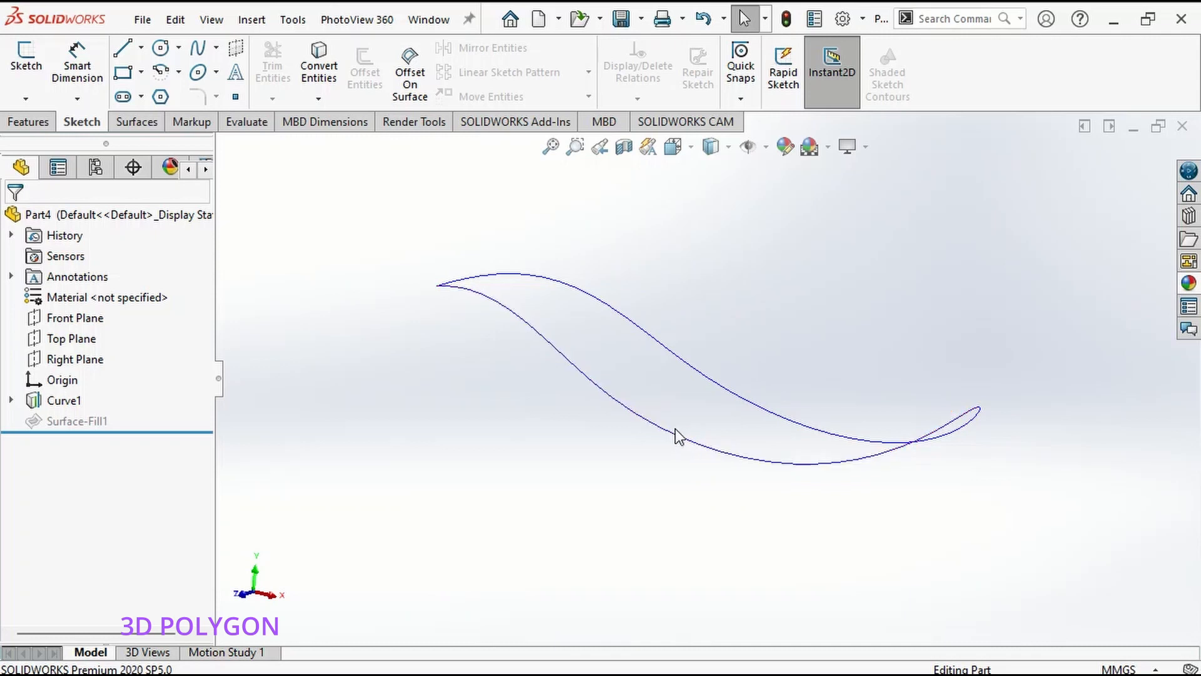
{"action": "mouse_move", "coordinate": [692, 425]}
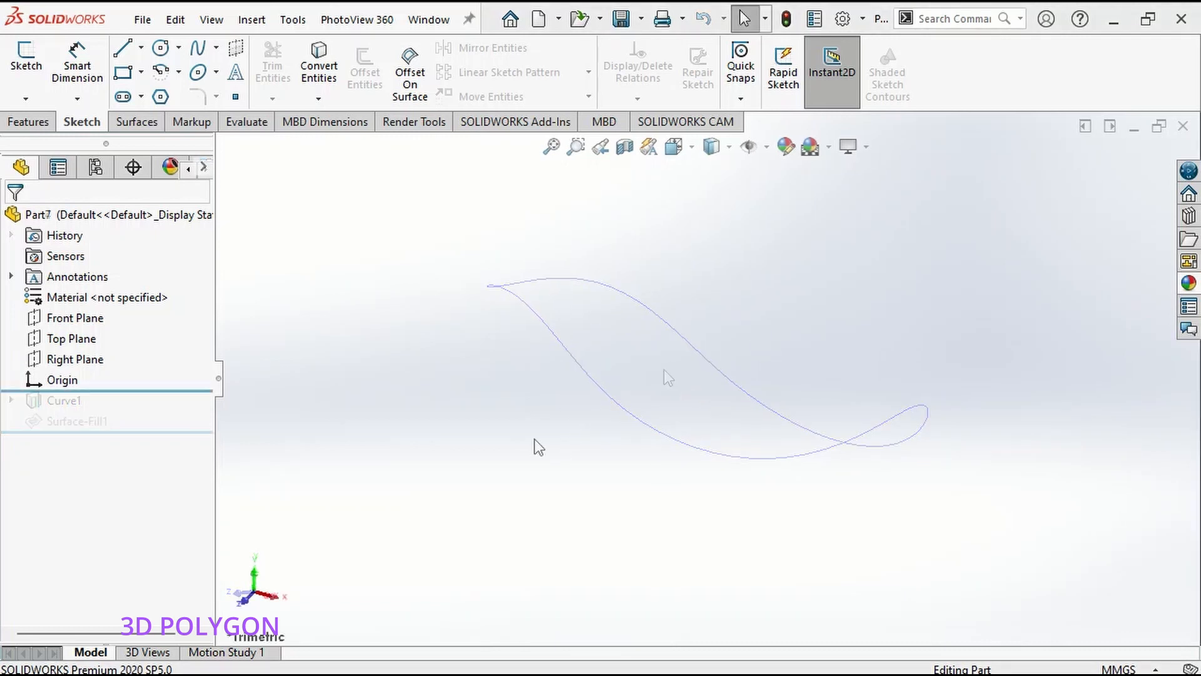
Sketch an ellipse about the origin on Top Plane as Sketch1.
{"action": "left_click", "coordinate": [70, 339]}
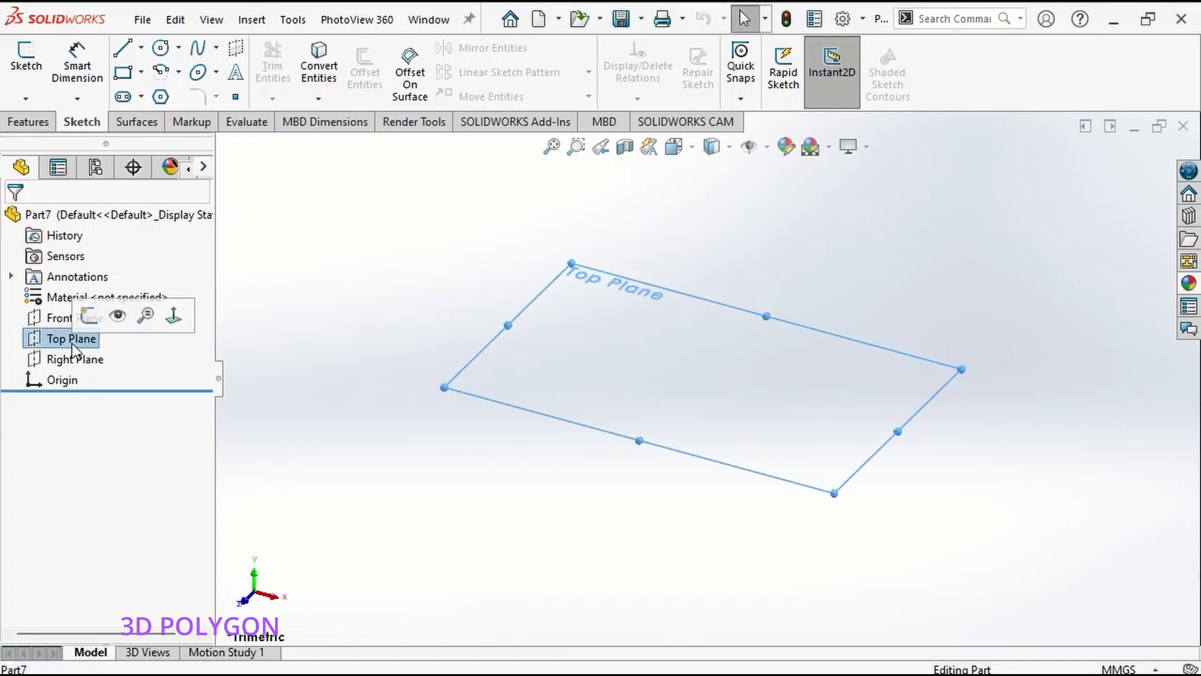
{"action": "left_click", "coordinate": [66, 338]}
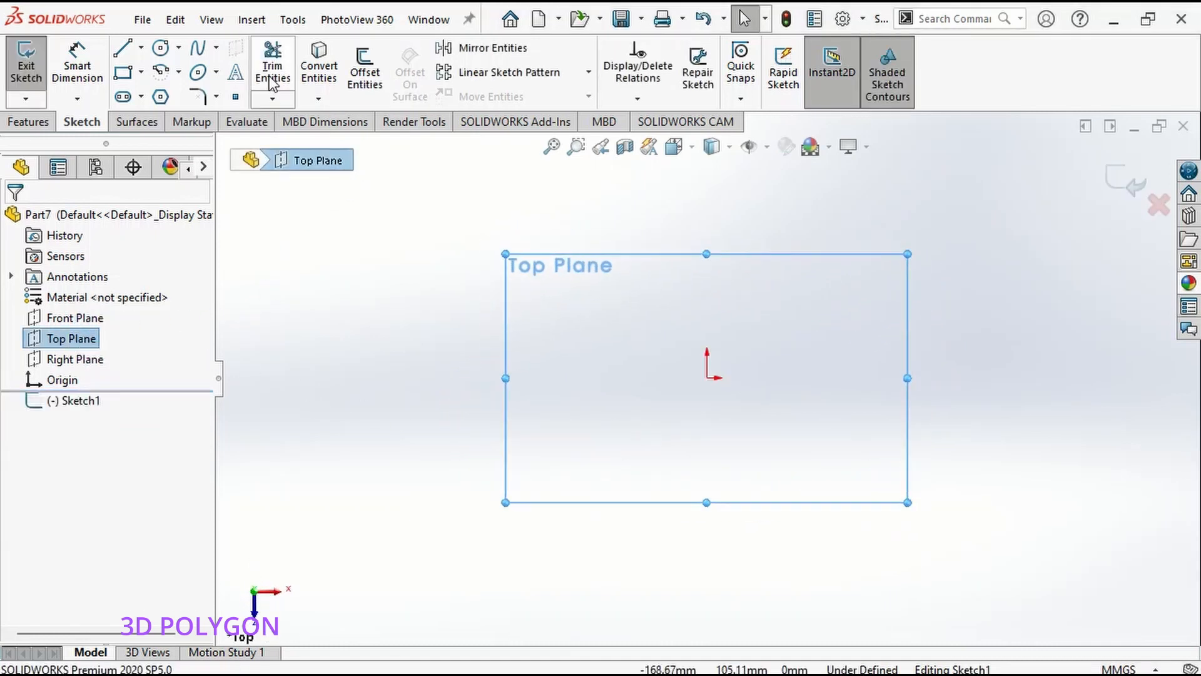
{"action": "left_click", "coordinate": [195, 72]}
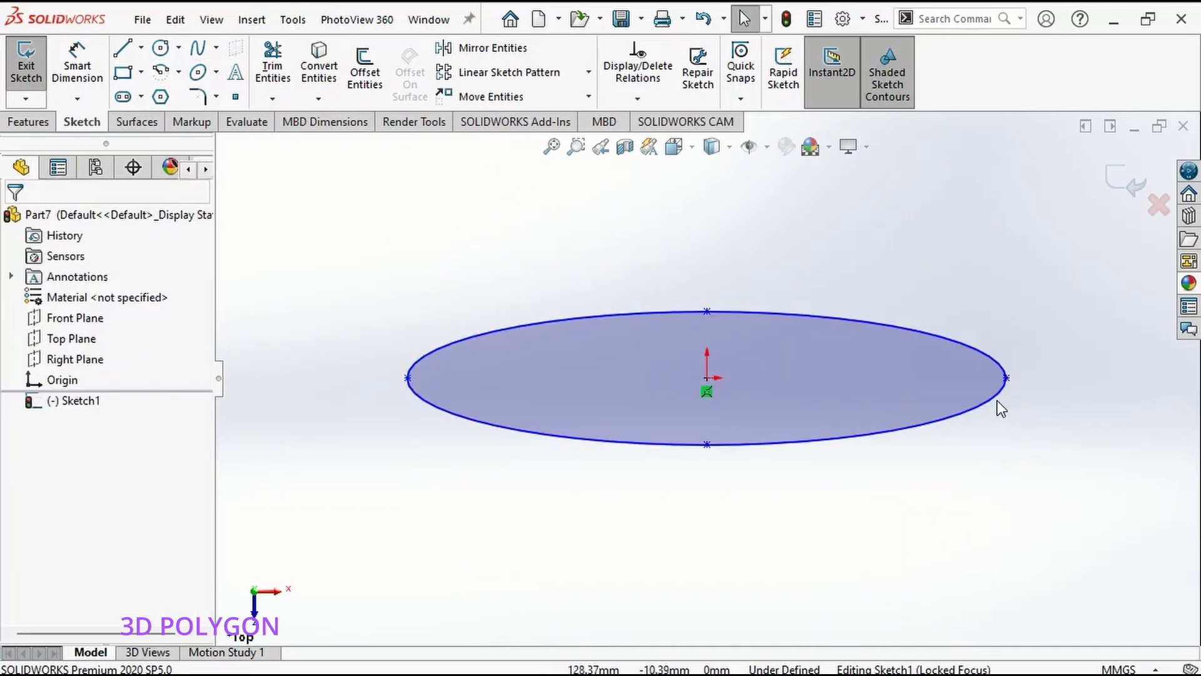
{"action": "left_click", "coordinate": [706, 390]}
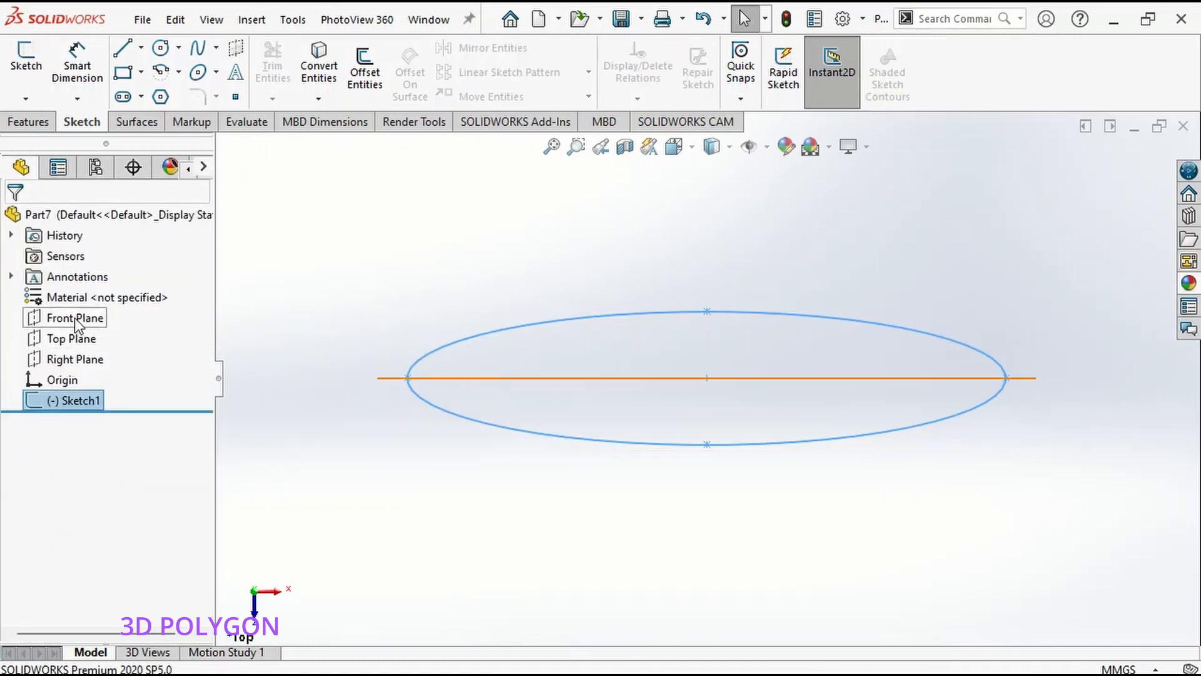
Draw a wavy S-shaped spline on Front Plane as Sketch2.
{"action": "left_click", "coordinate": [74, 317]}
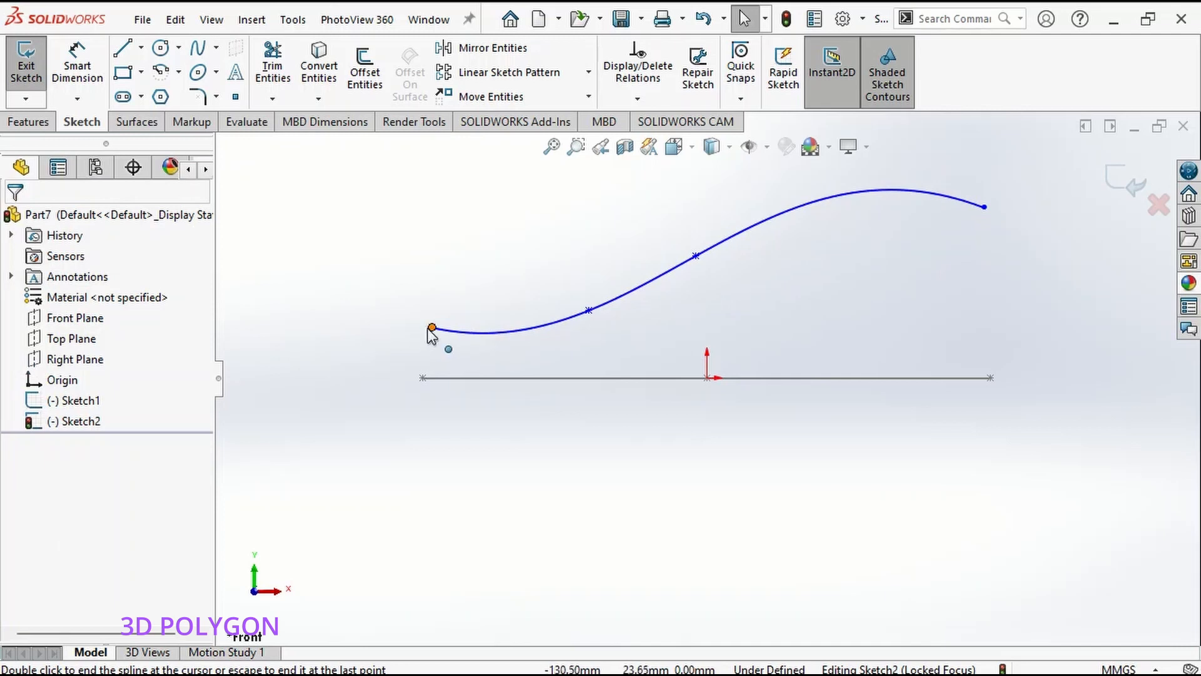
{"action": "left_click", "coordinate": [431, 328]}
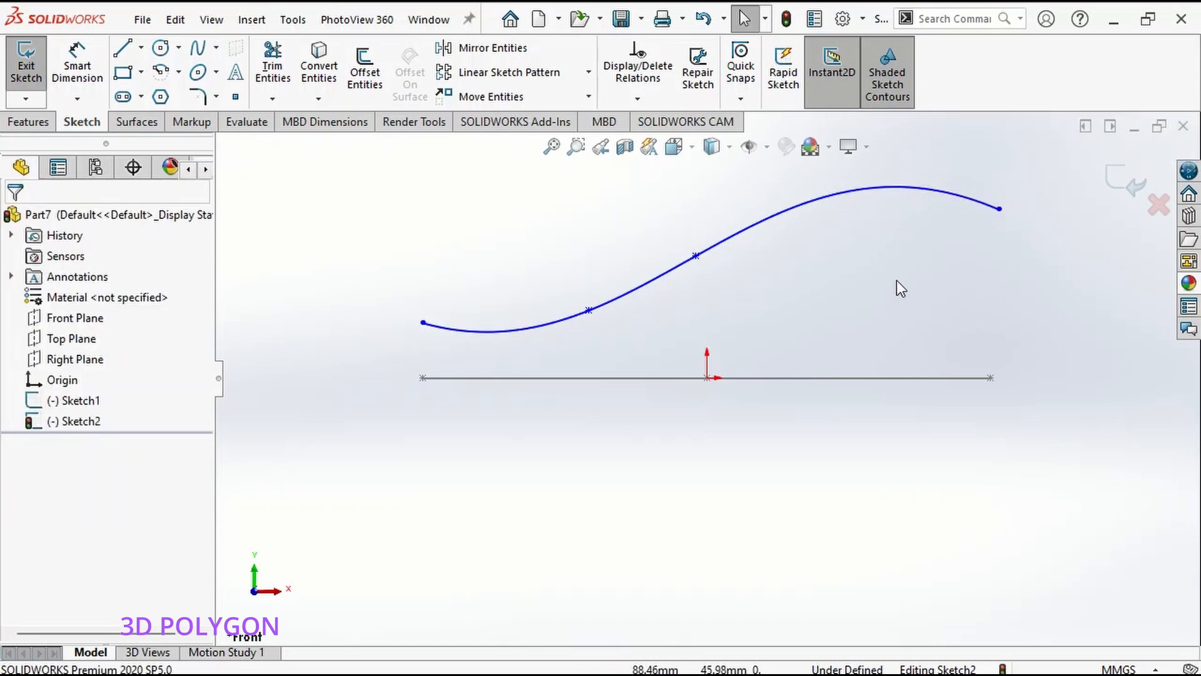
{"action": "mouse_move", "coordinate": [1112, 197]}
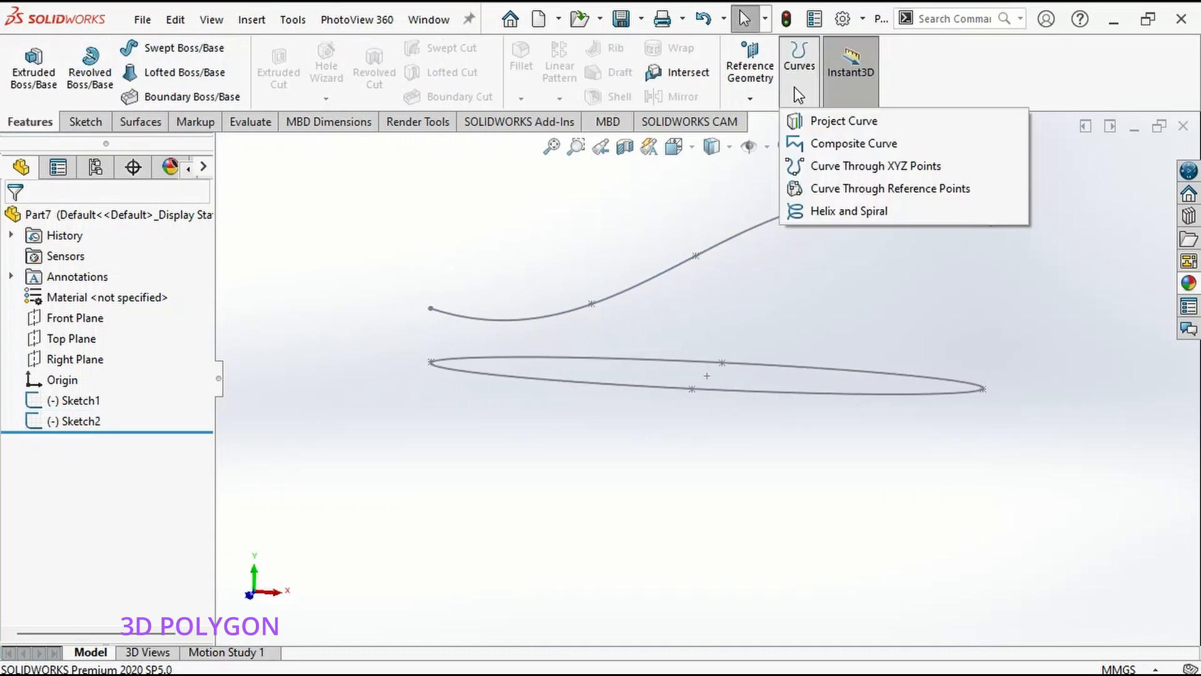
Start a Projected Curve from the Curves menu using sketch-on-sketch projection.
{"action": "left_click", "coordinate": [845, 121]}
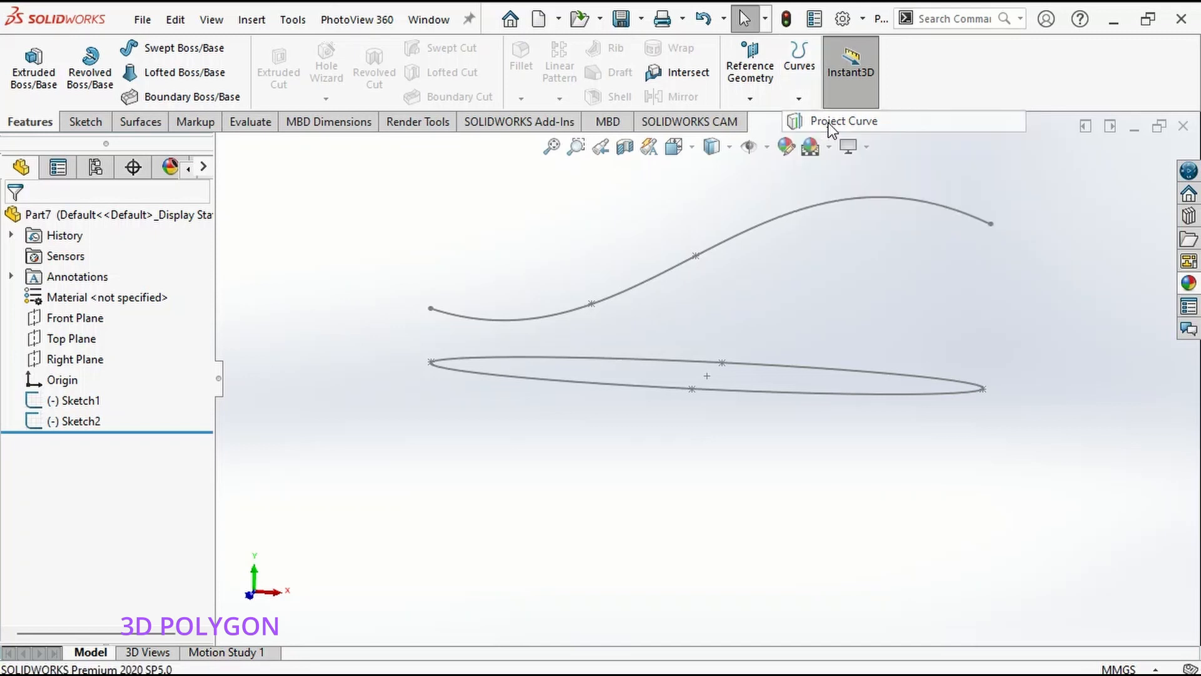
{"action": "left_click", "coordinate": [843, 121]}
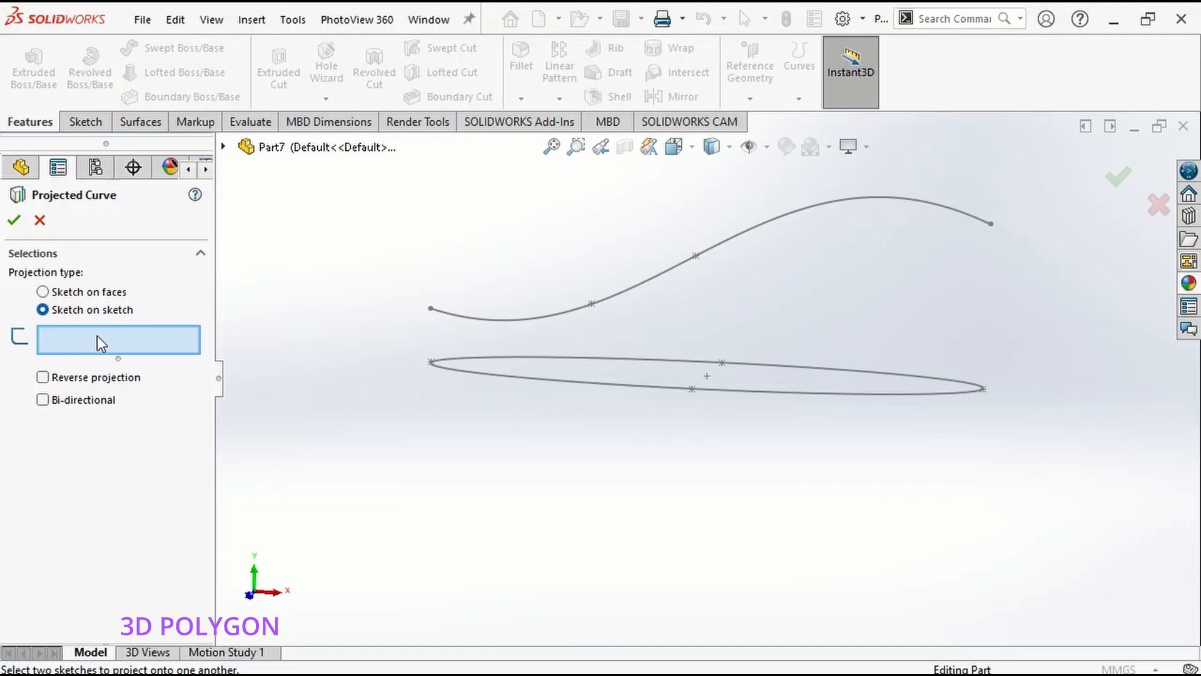
{"action": "mouse_move", "coordinate": [489, 386]}
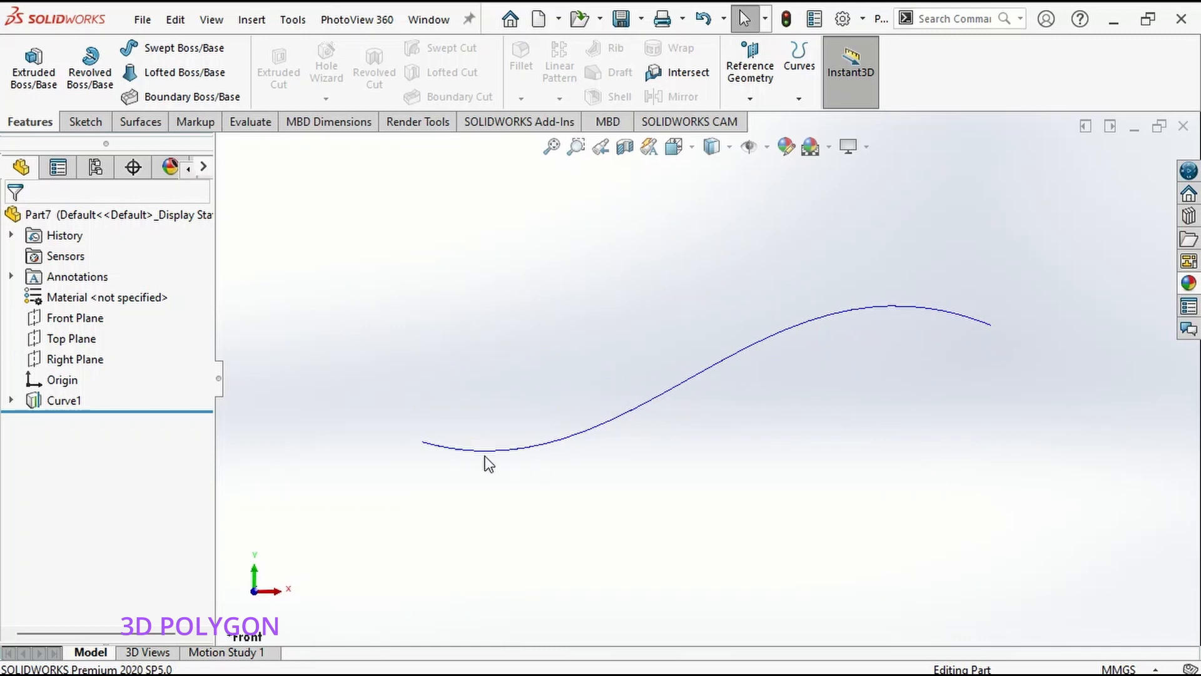
{"action": "mouse_move", "coordinate": [725, 316]}
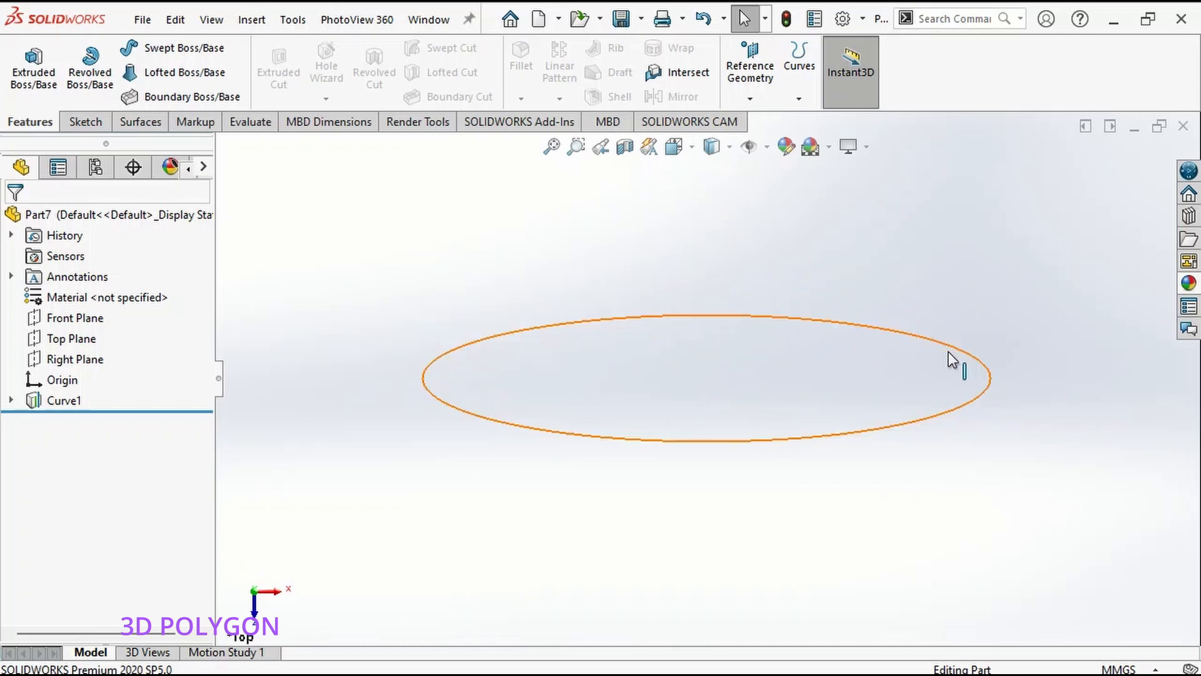
Project Sketch1 and Sketch2 into Curve1 and check it in Front and Top views.
{"action": "left_click", "coordinate": [139, 122]}
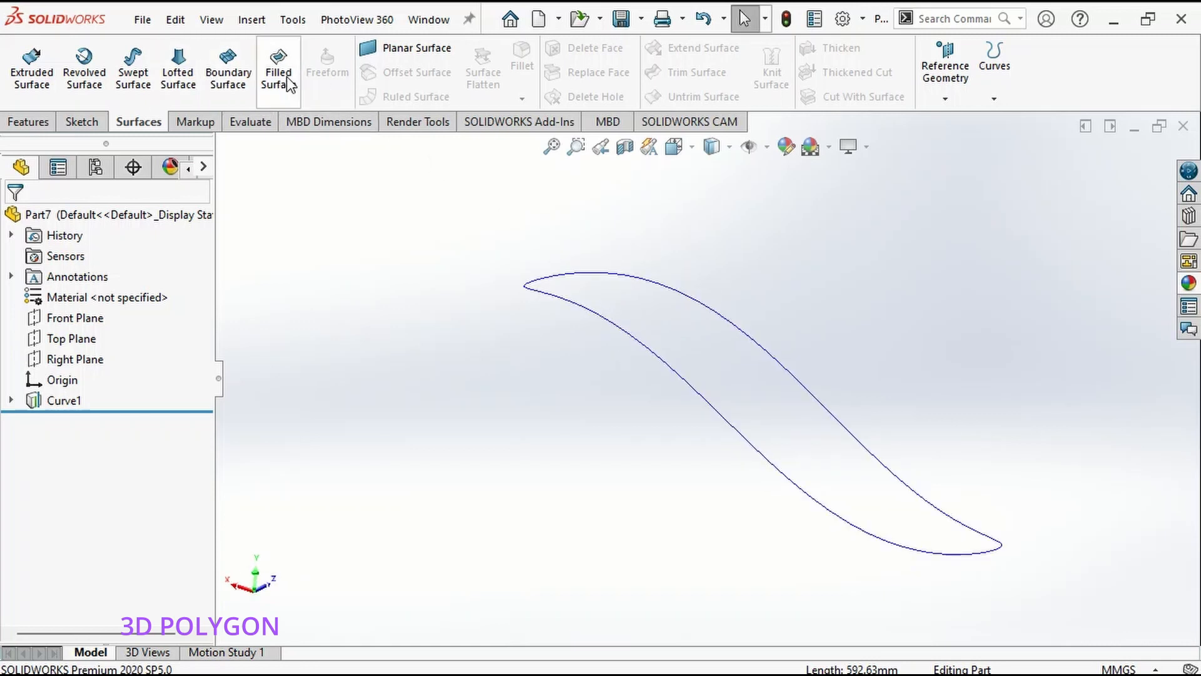
Create a Filled Surface bounded by Curve1 with Contact condition.
{"action": "left_click", "coordinate": [279, 66]}
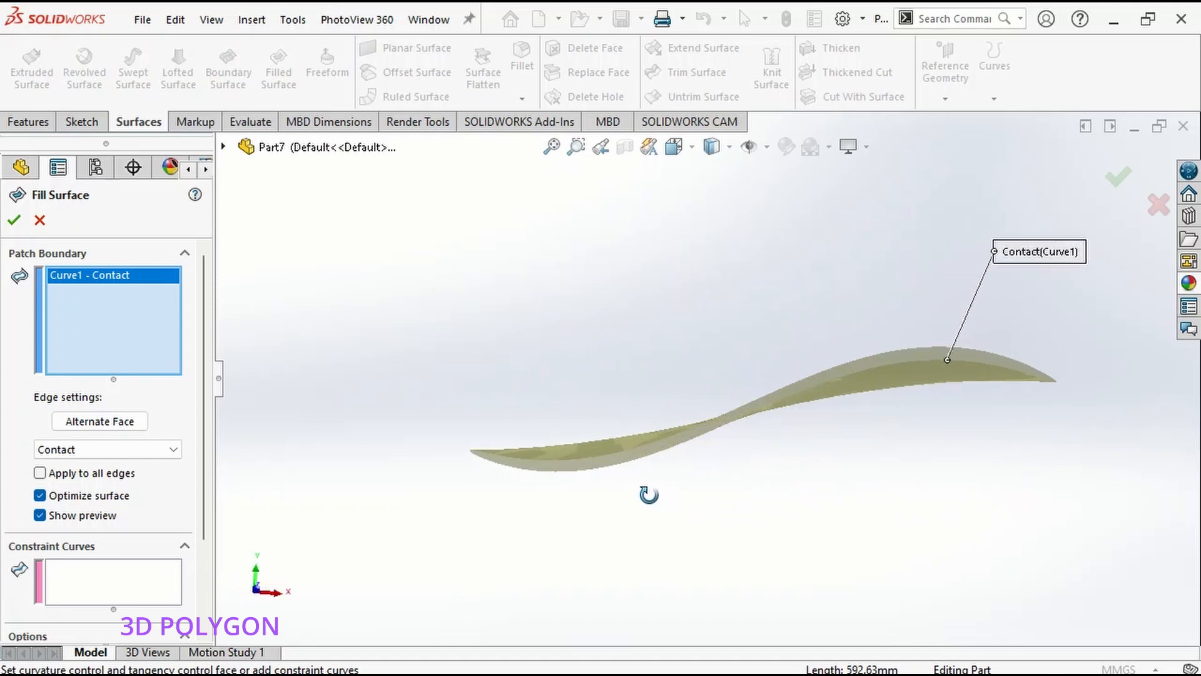
{"action": "left_click", "coordinate": [14, 220]}
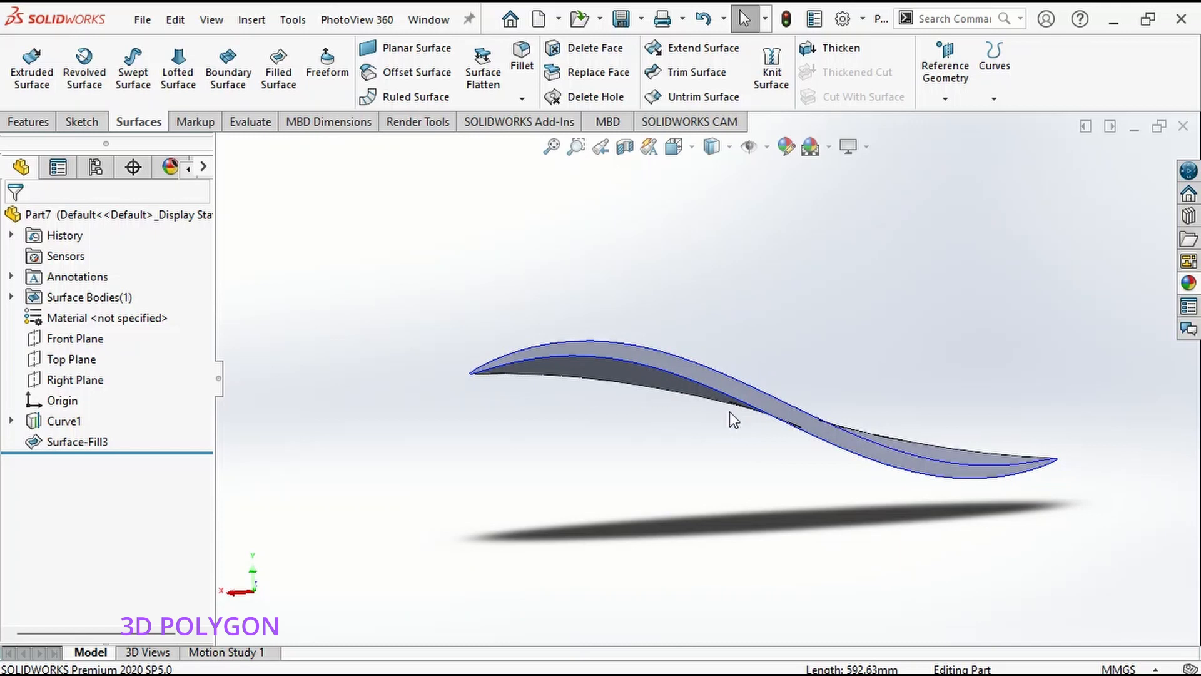
{"action": "mouse_move", "coordinate": [604, 530]}
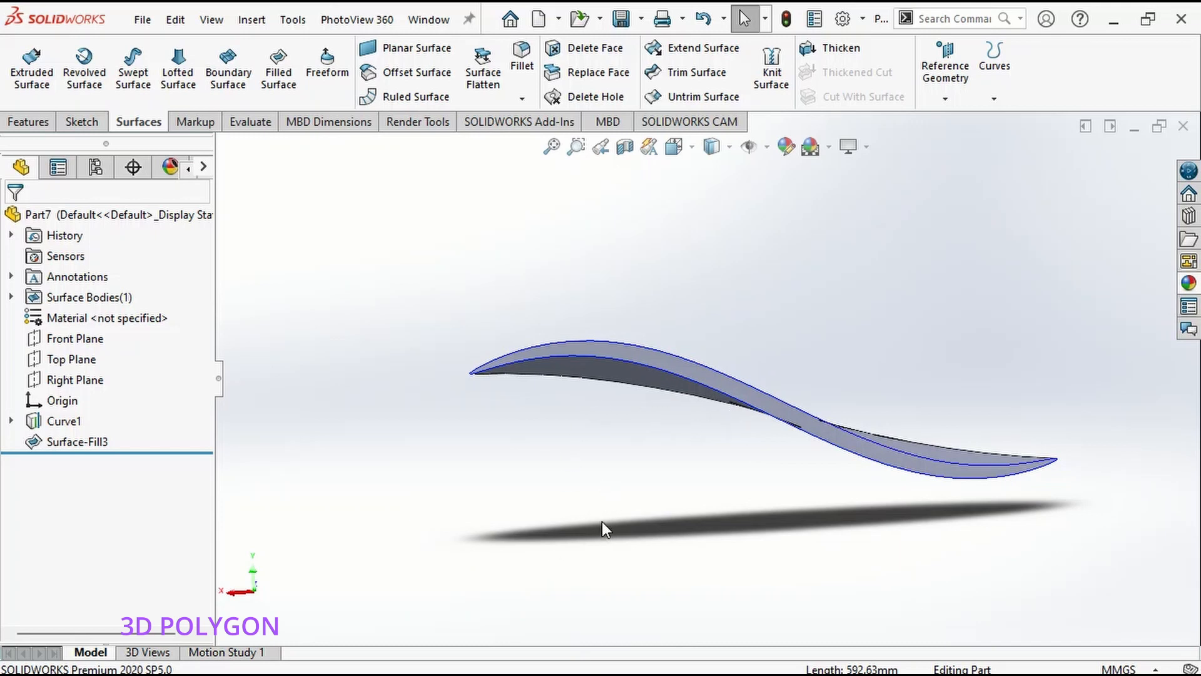